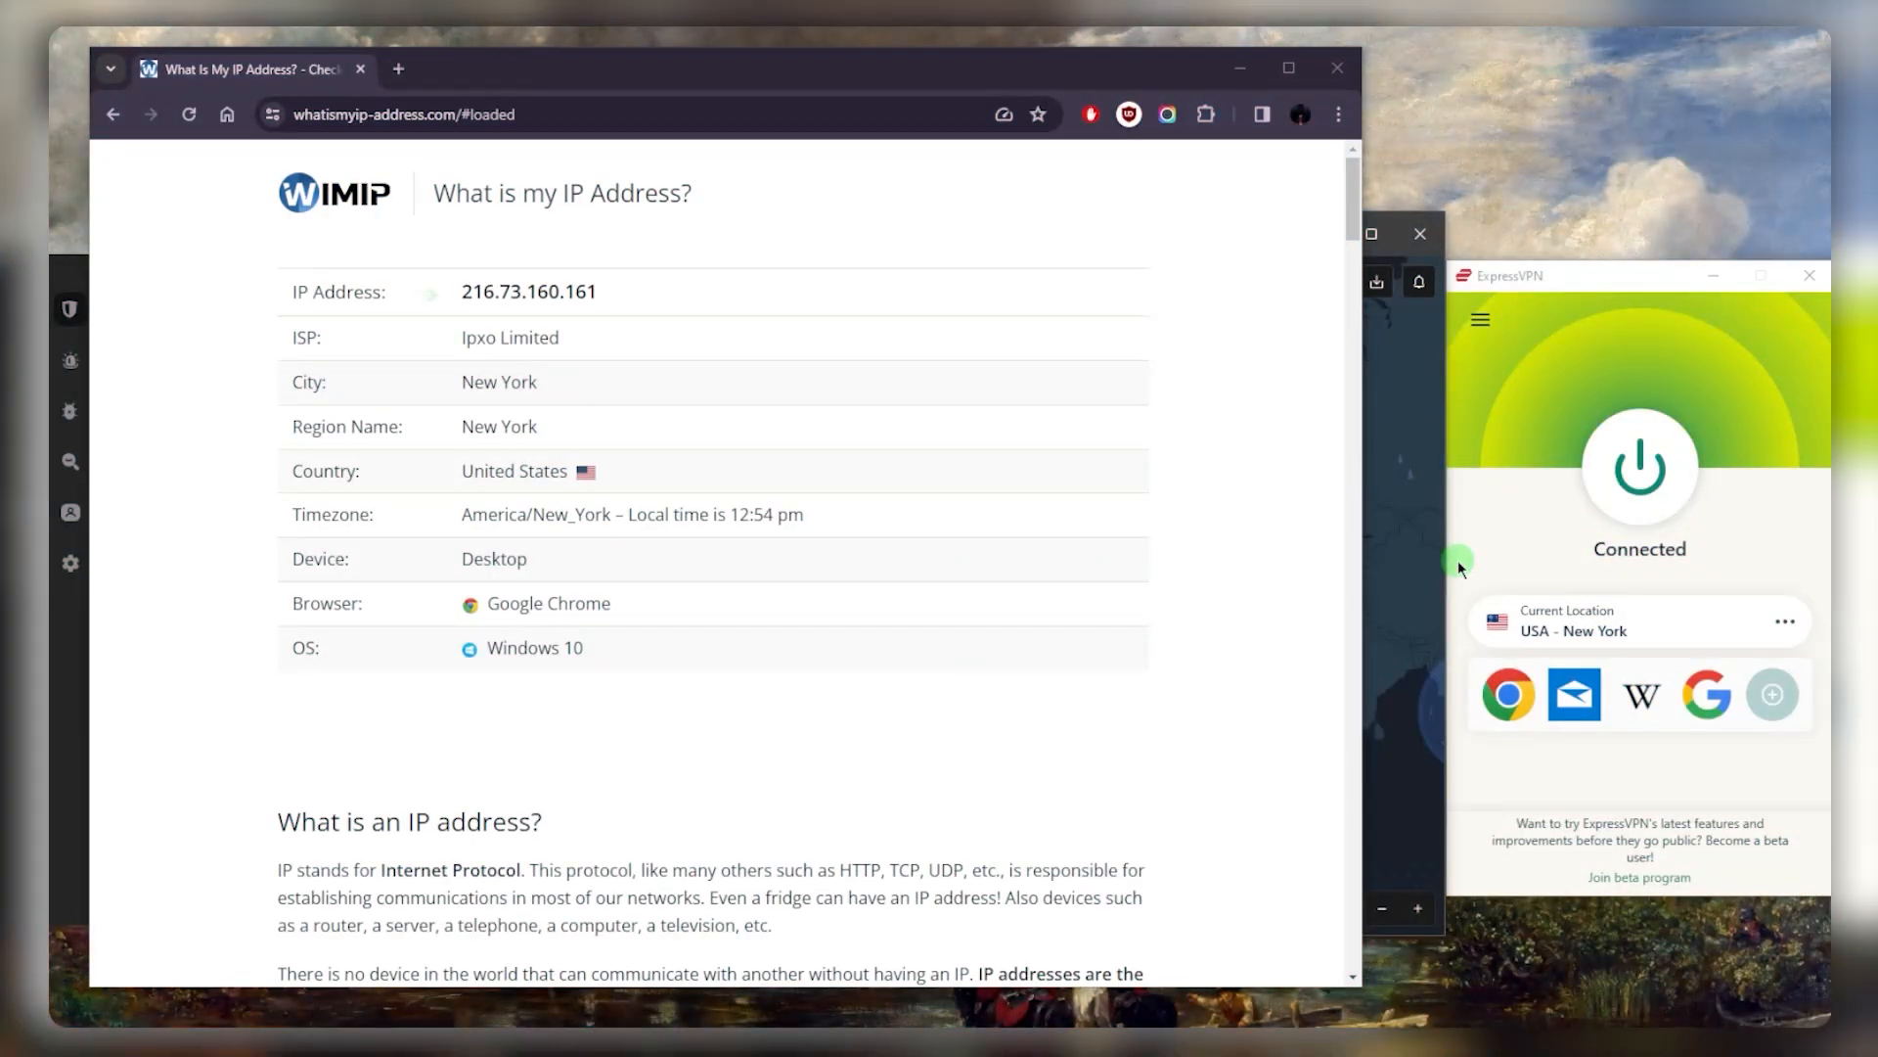
{"action": "mouse_move", "coordinate": [1462, 506]}
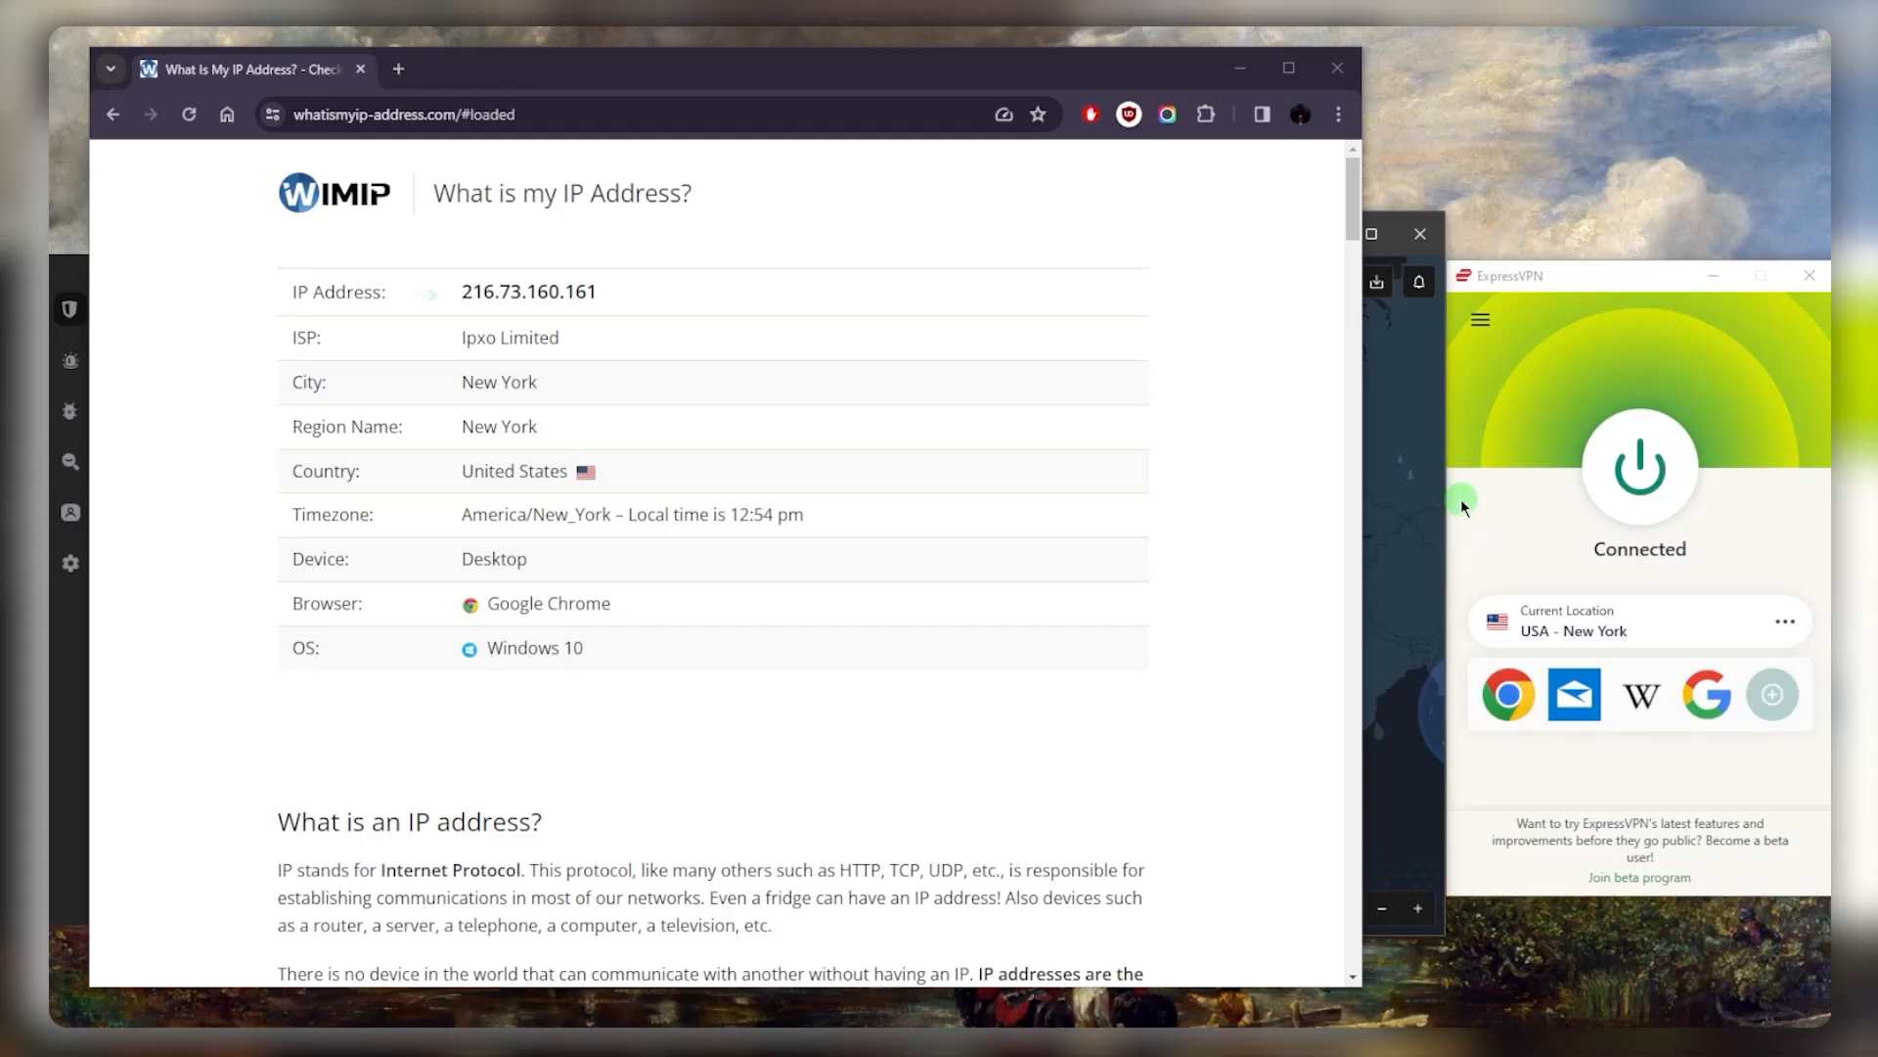